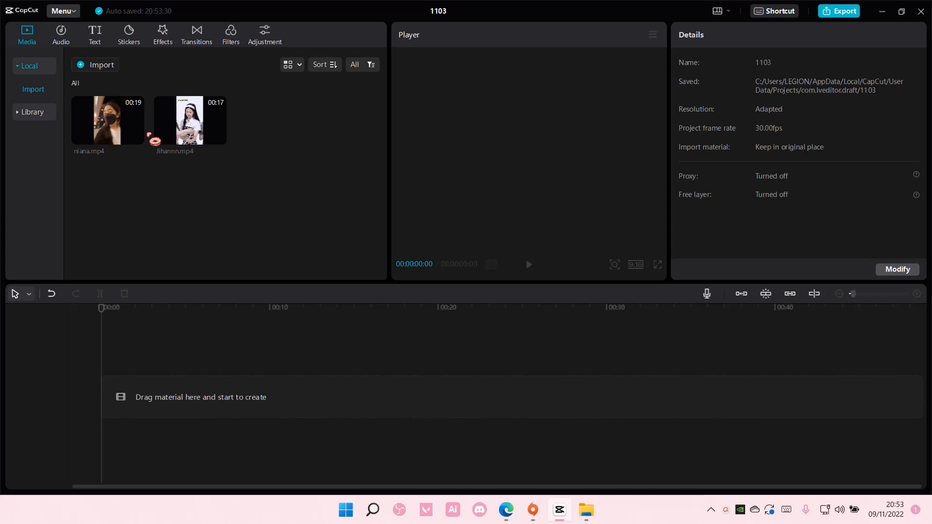
Add the 'dark soul' track from the Audio > Music library to the empty timeline.
left_click(60, 31)
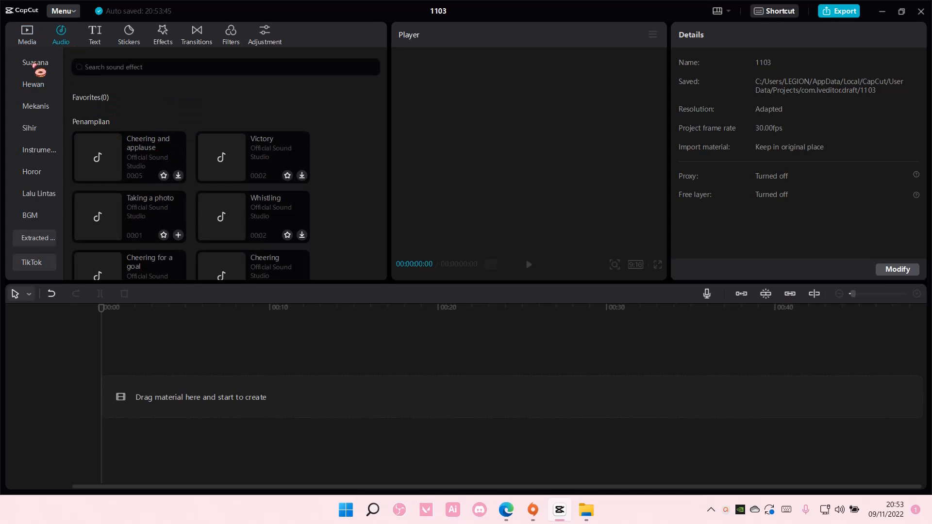
left_click(28, 66)
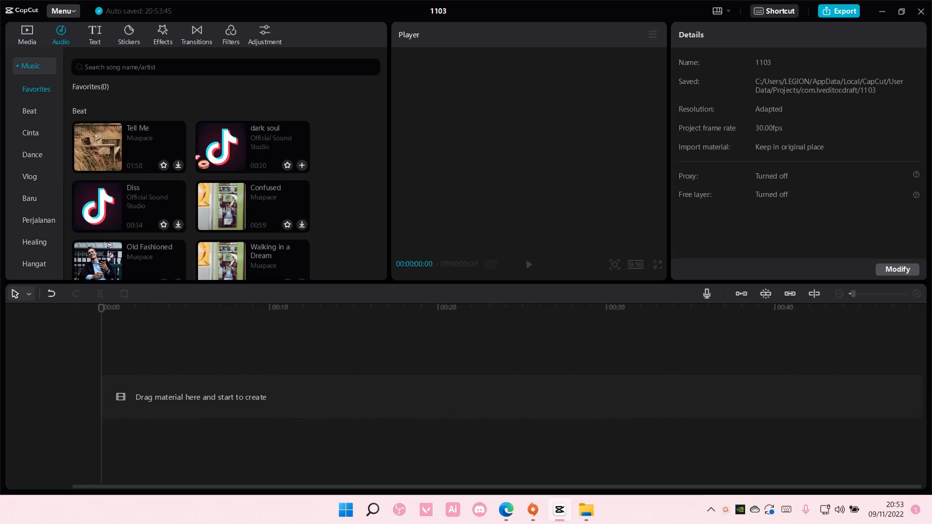
left_click(302, 165)
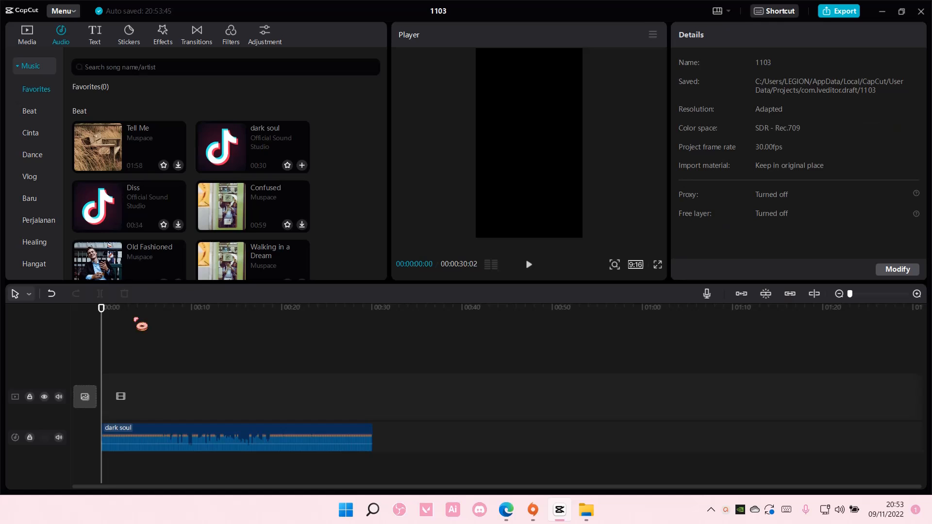
Cut the 'dark soul' clip at about 19.7 s and discard the later portion.
left_click(234, 445)
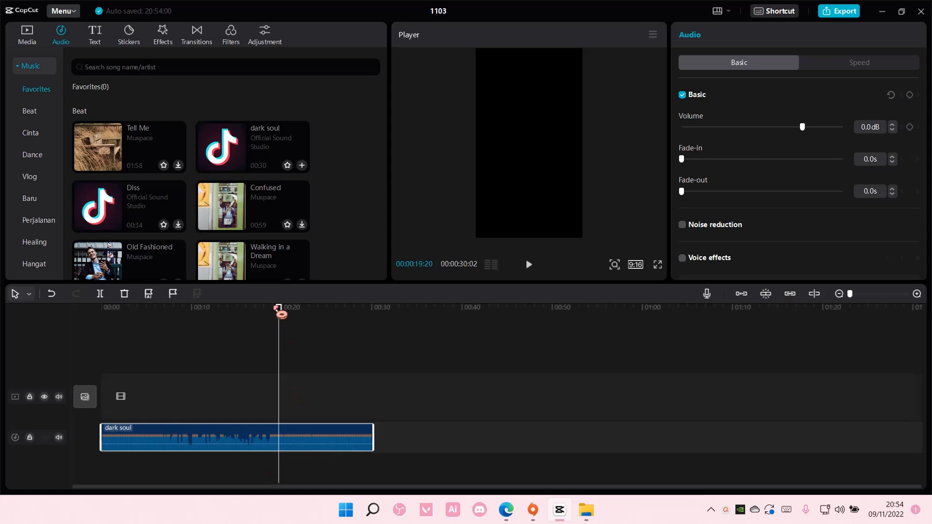
mouse_move(99, 293)
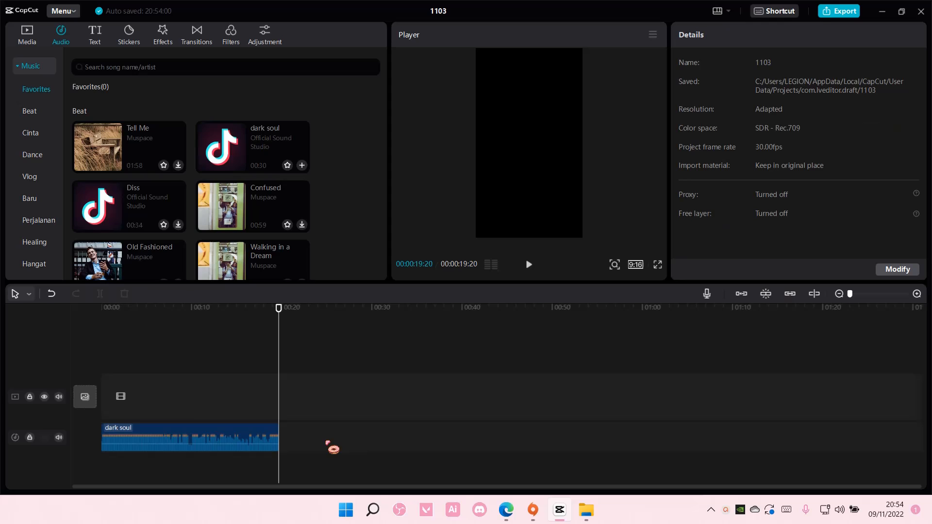
left_click(221, 308)
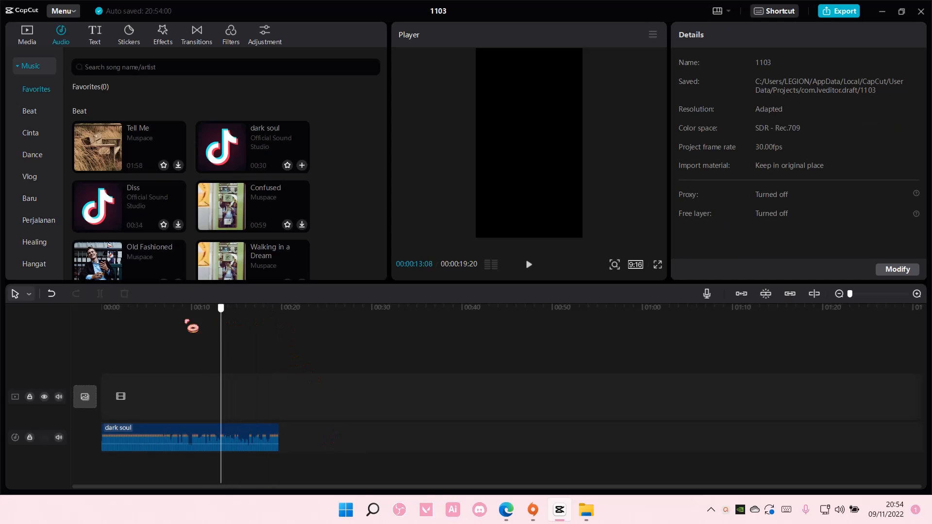
left_click(188, 438)
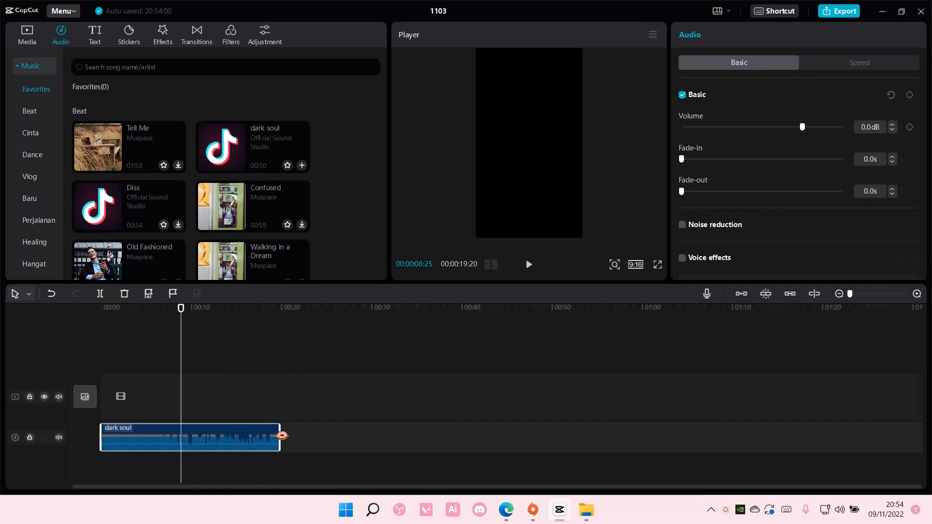
Shorten the 'dark soul' clip by dragging its right edge inward, then reselect it.
left_click_drag(279, 437, 224, 437)
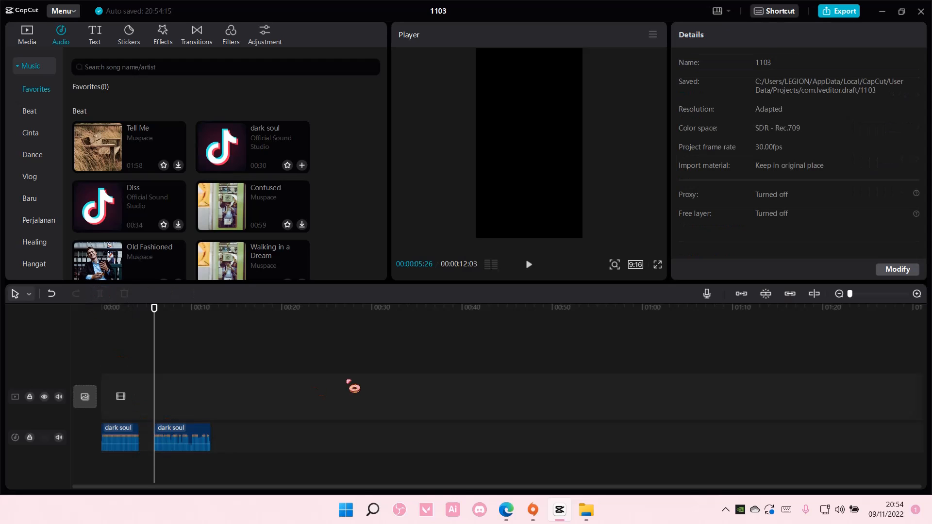
left_click(182, 437)
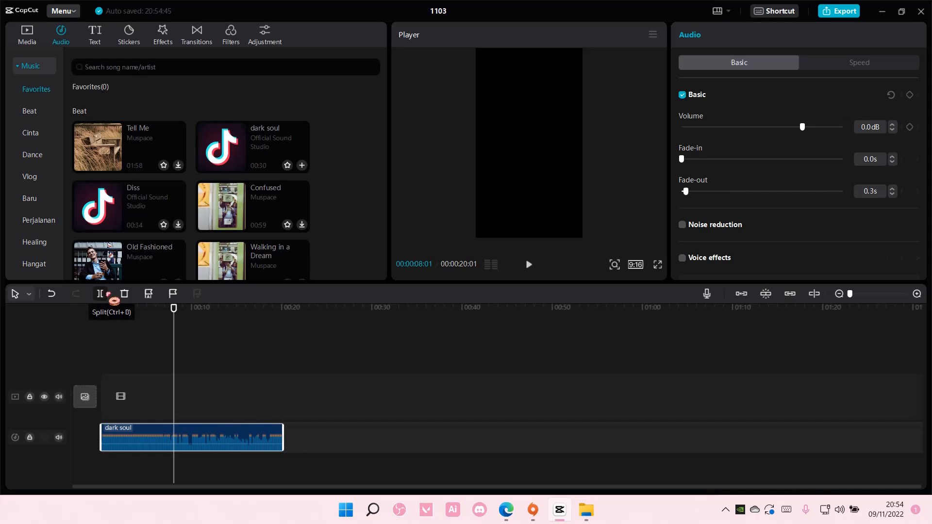
Split the 'dark soul' clip twice at the playhead into back-to-back pieces.
left_click(100, 294)
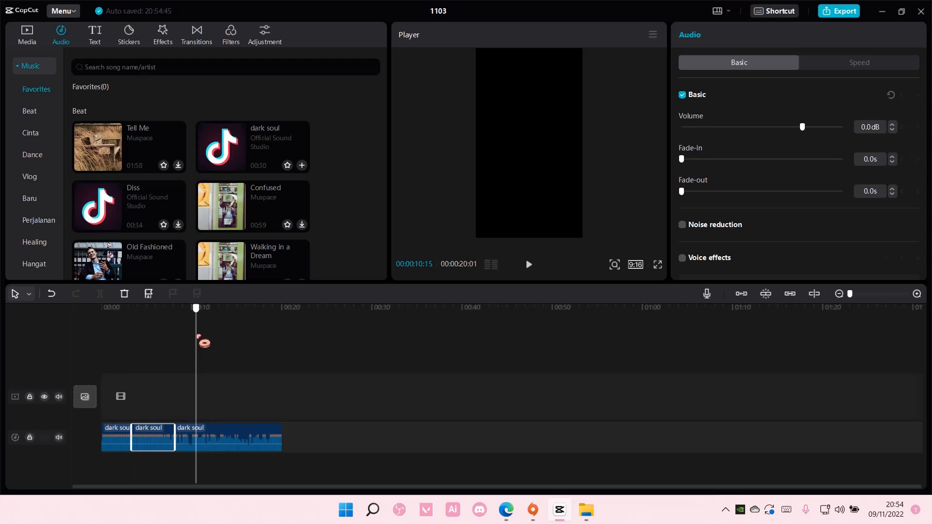
left_click(99, 294)
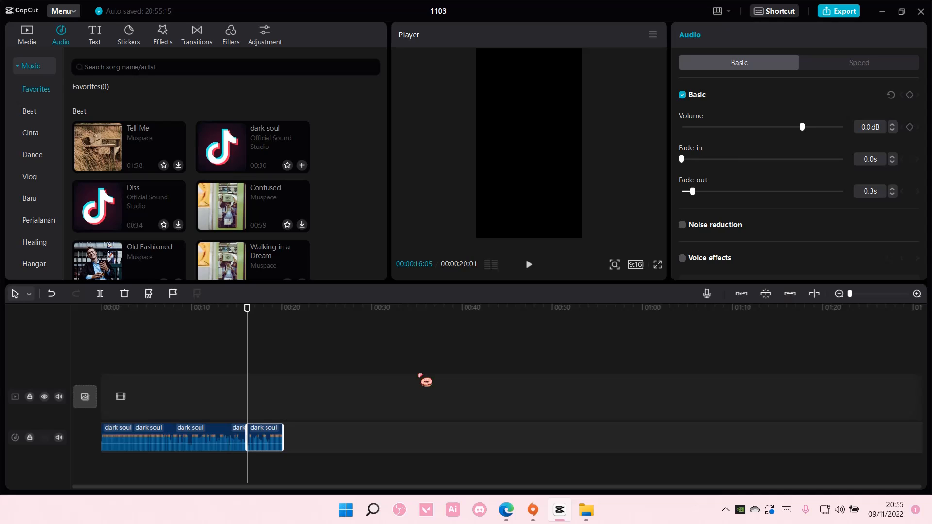
mouse_move(719, 425)
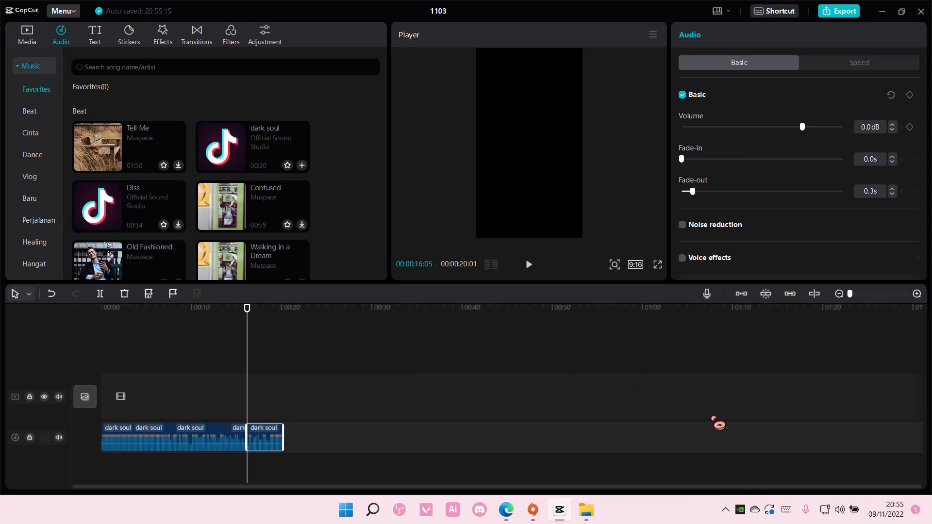